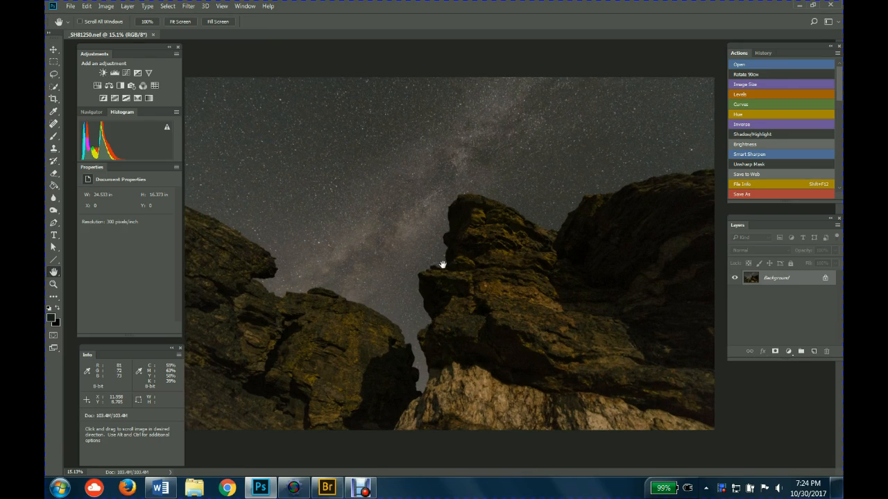
pyautogui.moveTo(177, 444)
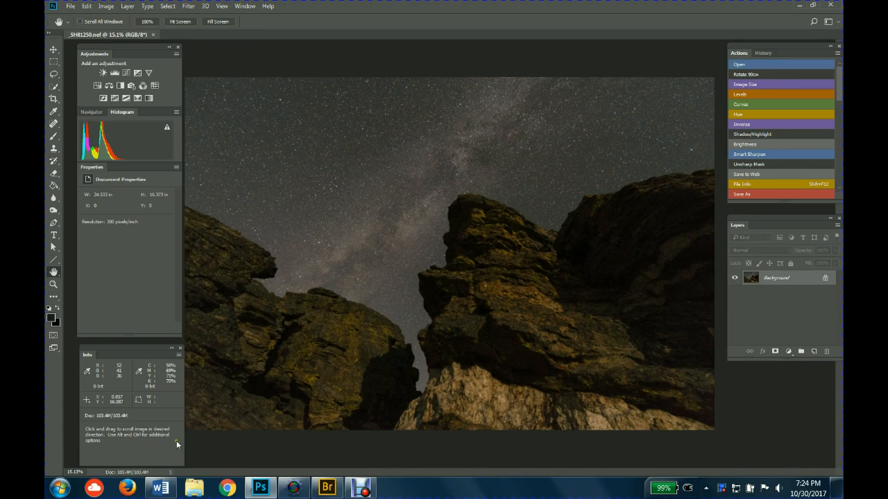
# Bring the Word workflow notes forward and scroll to the 'Windows open' panel list on page two
pyautogui.click(161, 489)
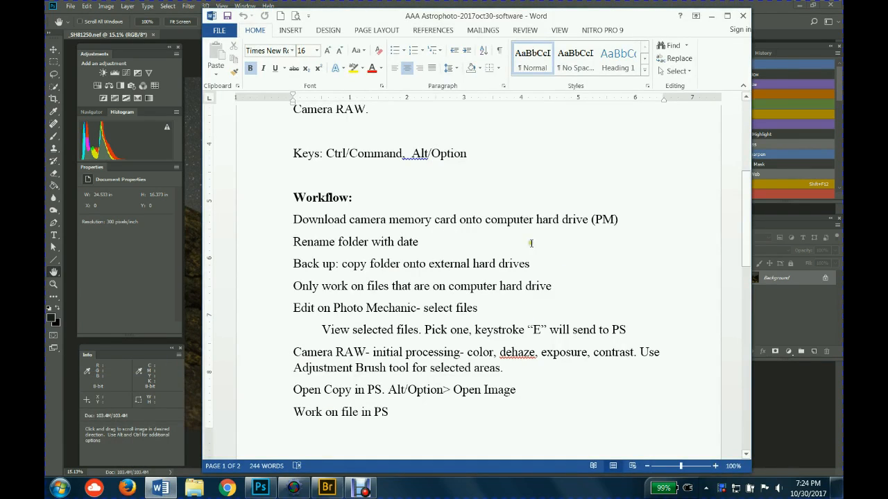
pyautogui.scroll(-3)
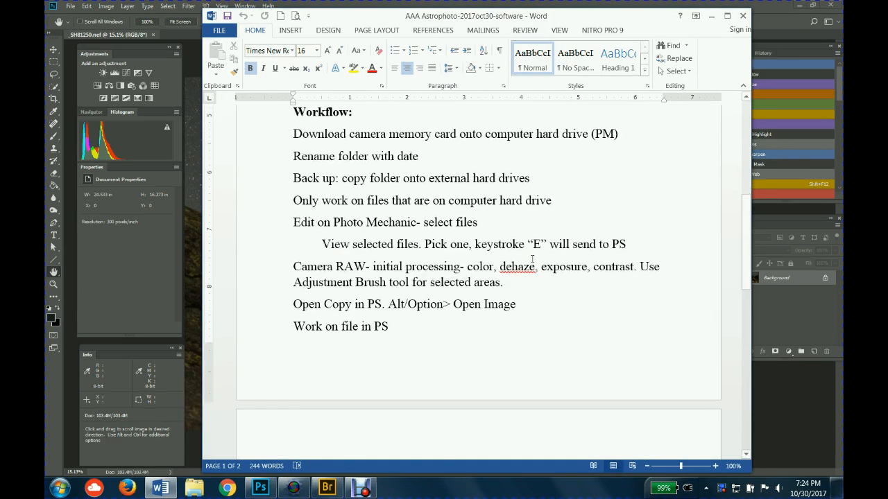
pyautogui.scroll(-3)
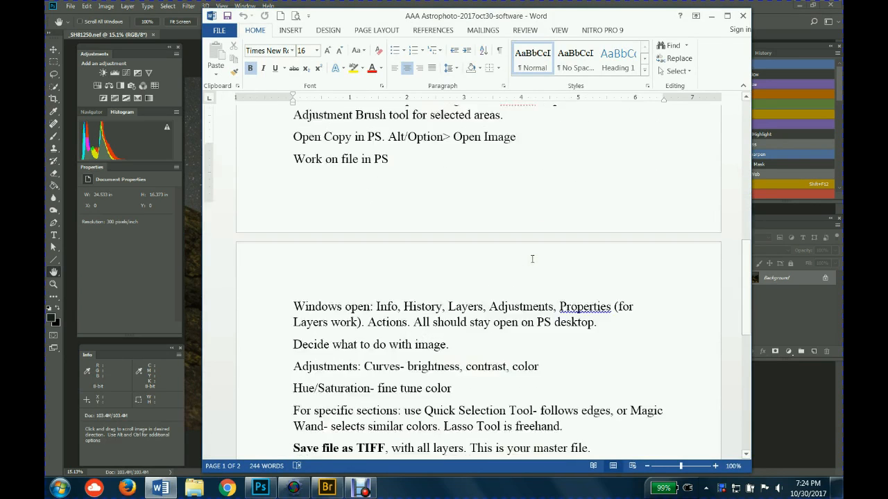
pyautogui.scroll(-3)
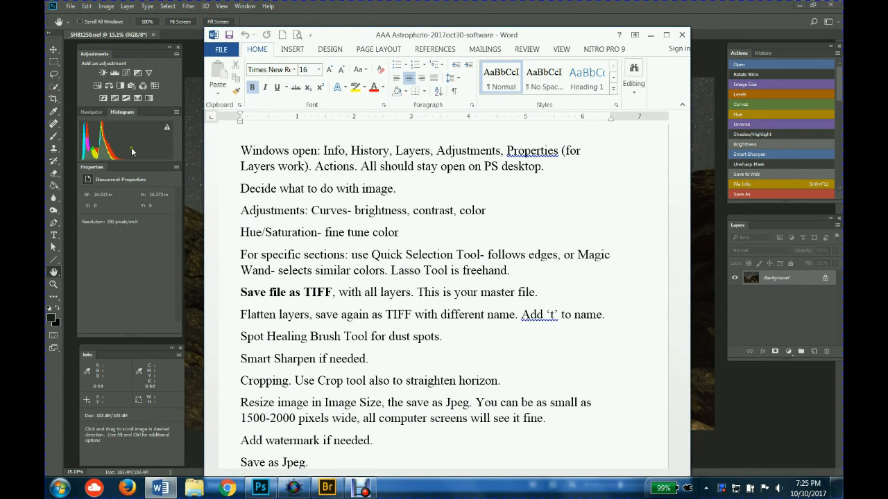
pyautogui.moveTo(128, 438)
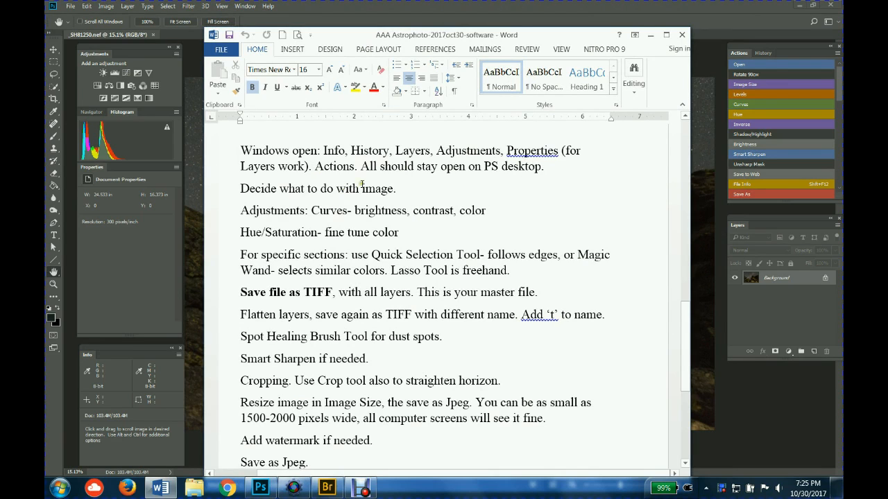
pyautogui.moveTo(612, 197)
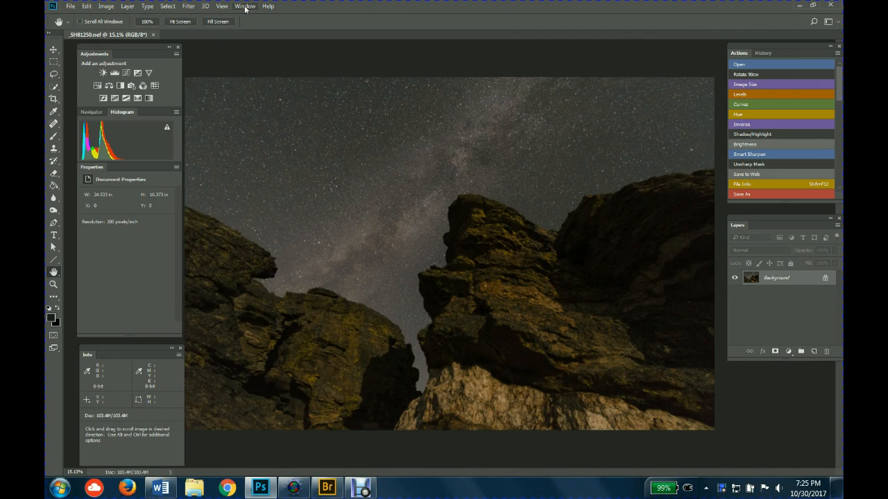
pyautogui.moveTo(247, 8)
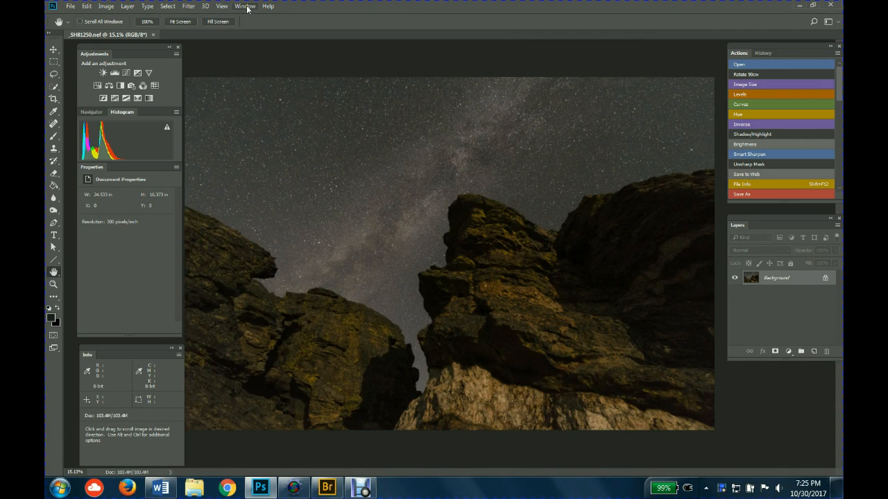
pyautogui.click(244, 5)
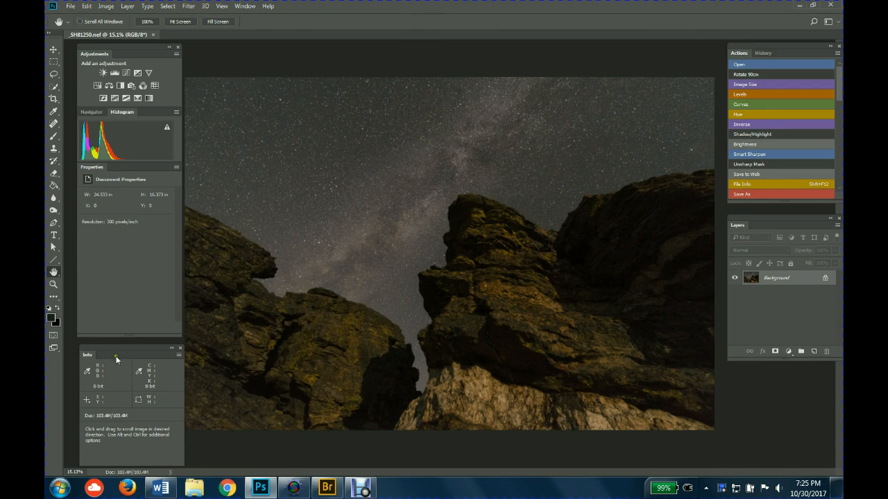
pyautogui.moveTo(105, 376)
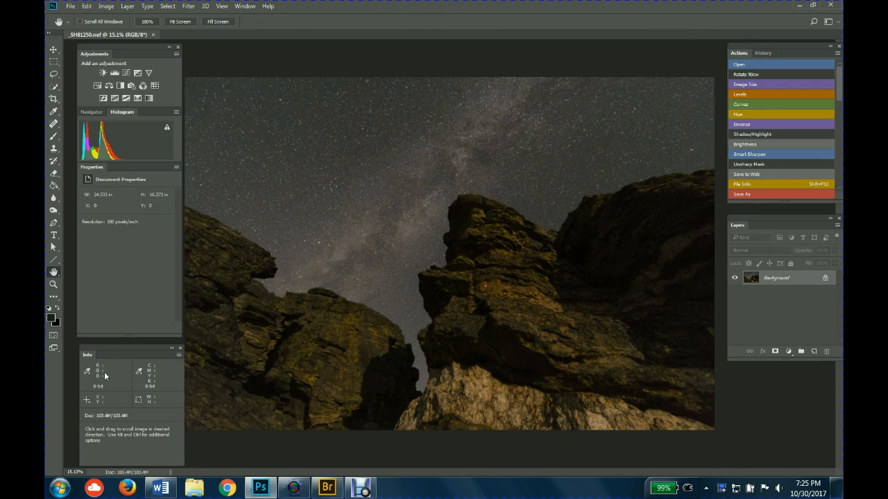
pyautogui.moveTo(54, 127)
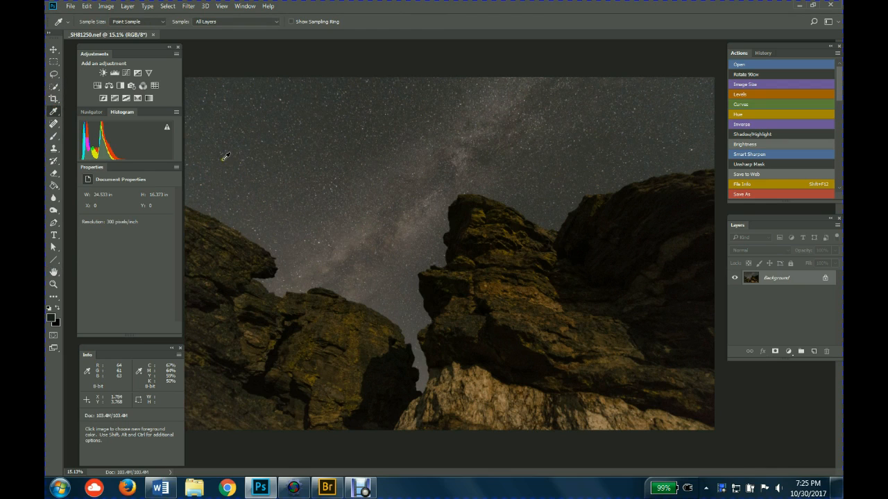
pyautogui.moveTo(278, 154)
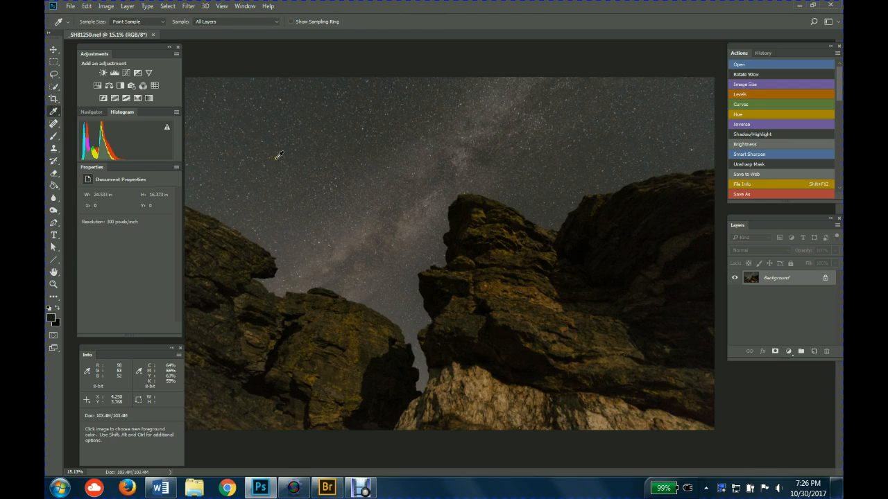
pyautogui.moveTo(346, 125)
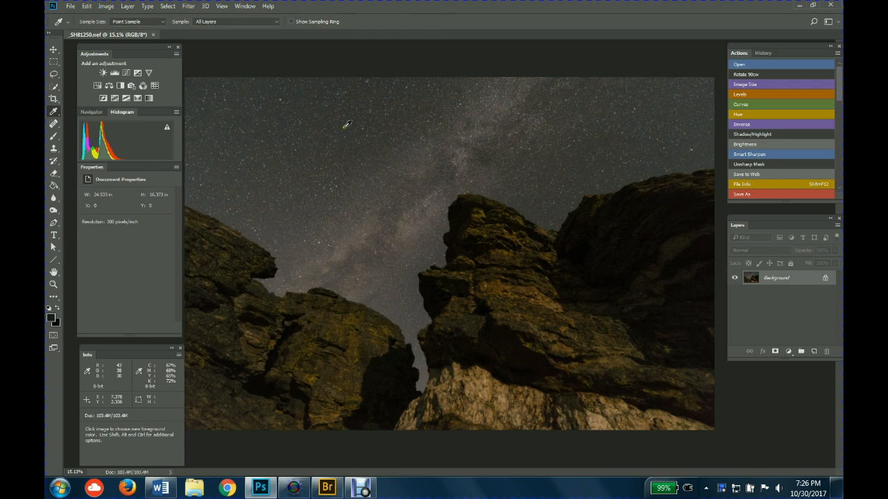
pyautogui.moveTo(318, 186)
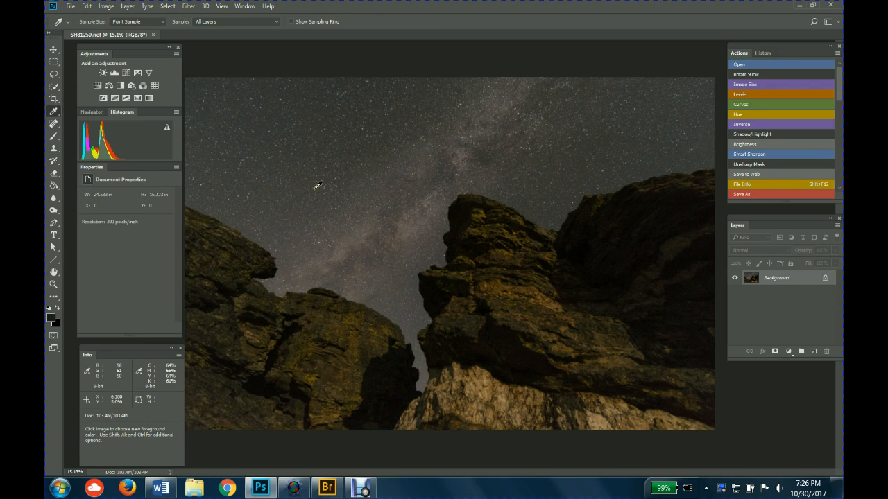
pyautogui.moveTo(349, 149)
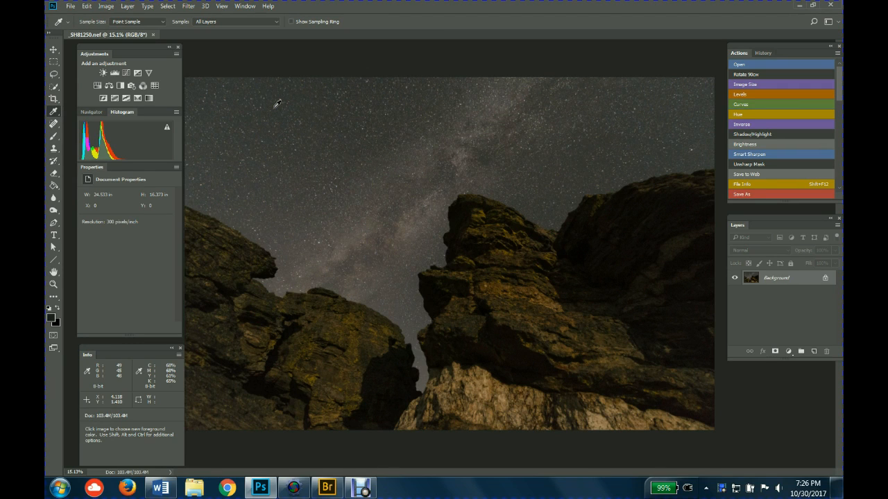
pyautogui.moveTo(277, 116)
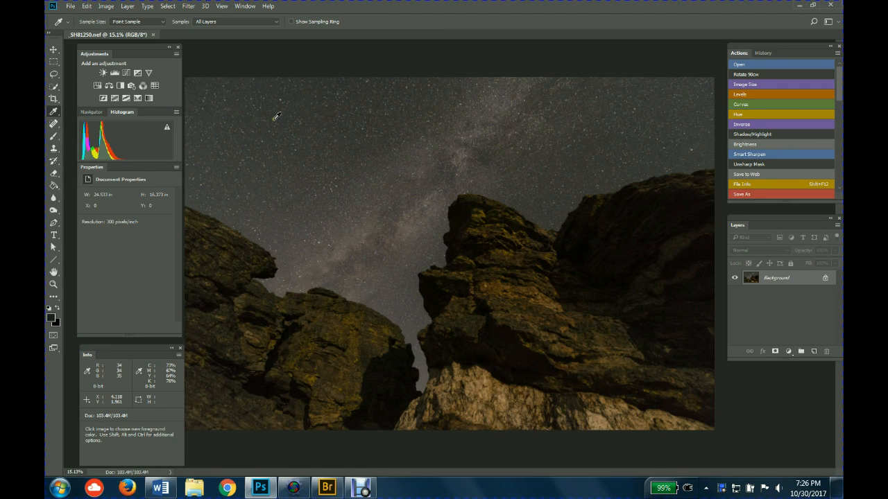
pyautogui.moveTo(299, 123)
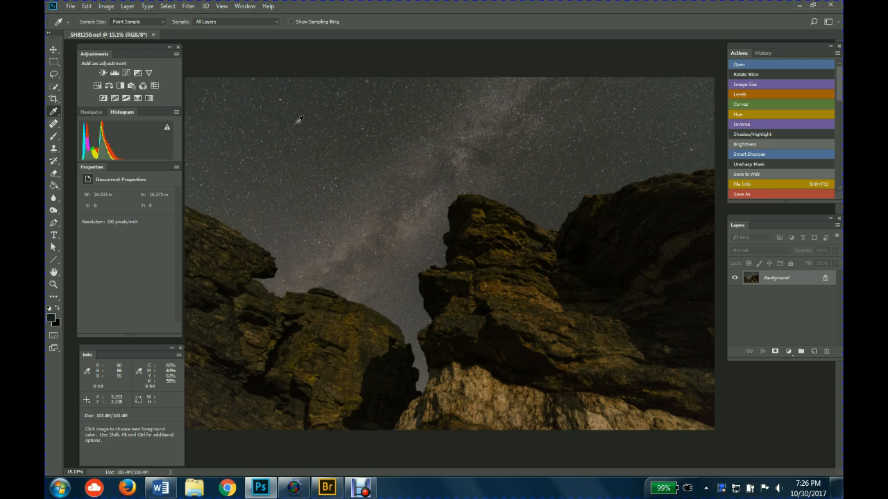
pyautogui.moveTo(574, 114)
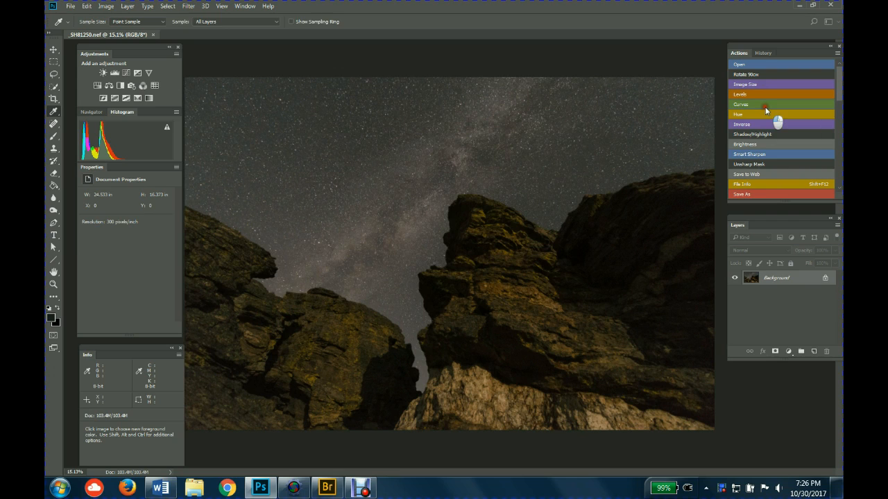
pyautogui.click(741, 104)
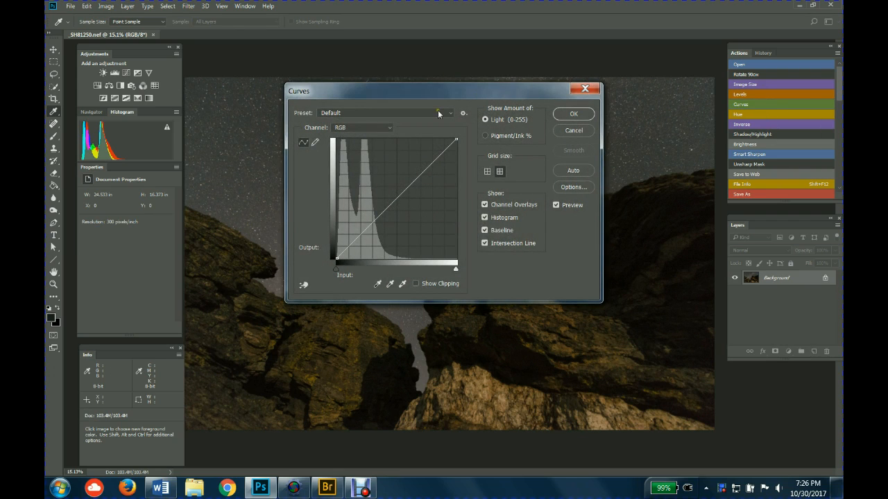
pyautogui.moveTo(433, 94)
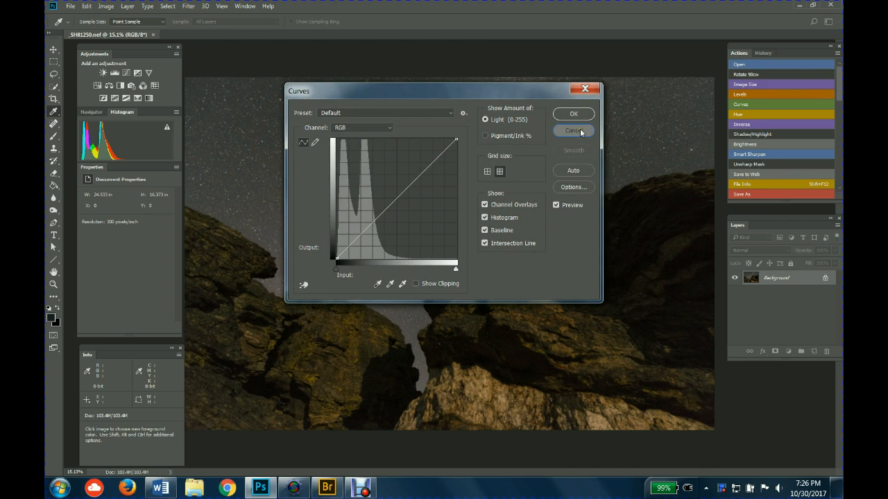
pyautogui.click(573, 130)
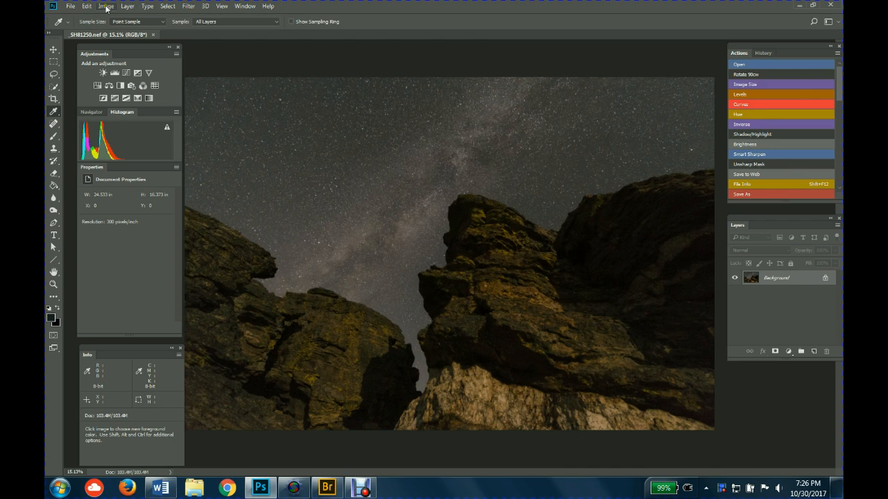
pyautogui.click(105, 5)
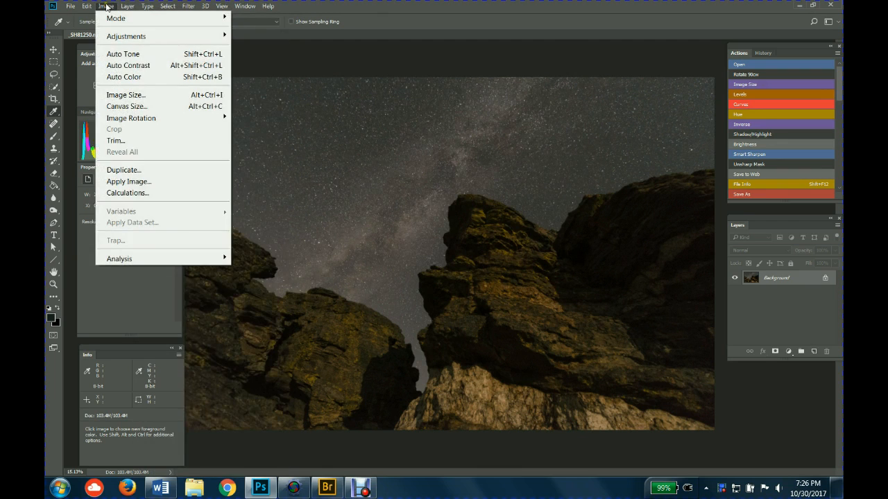
pyautogui.moveTo(125, 36)
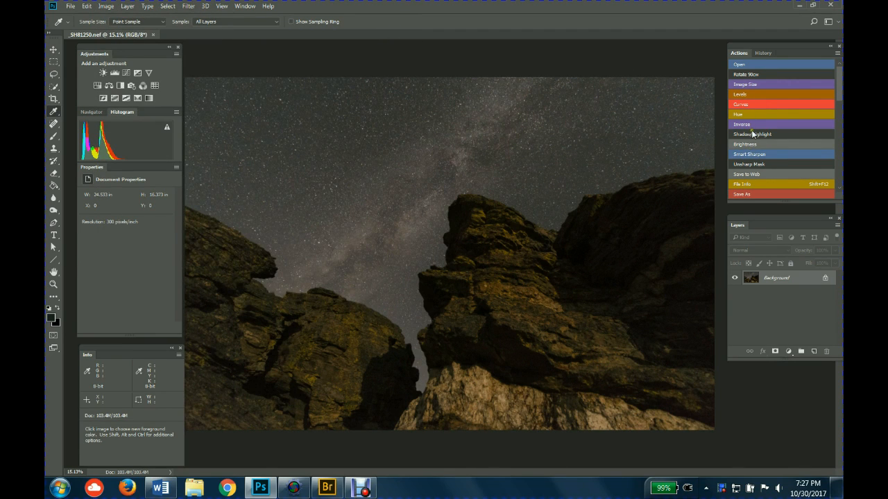
pyautogui.moveTo(761, 147)
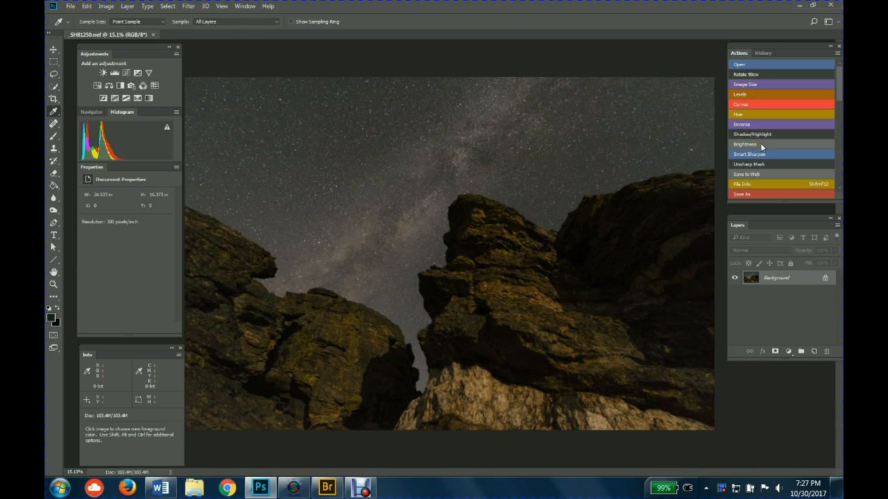
pyautogui.moveTo(762, 99)
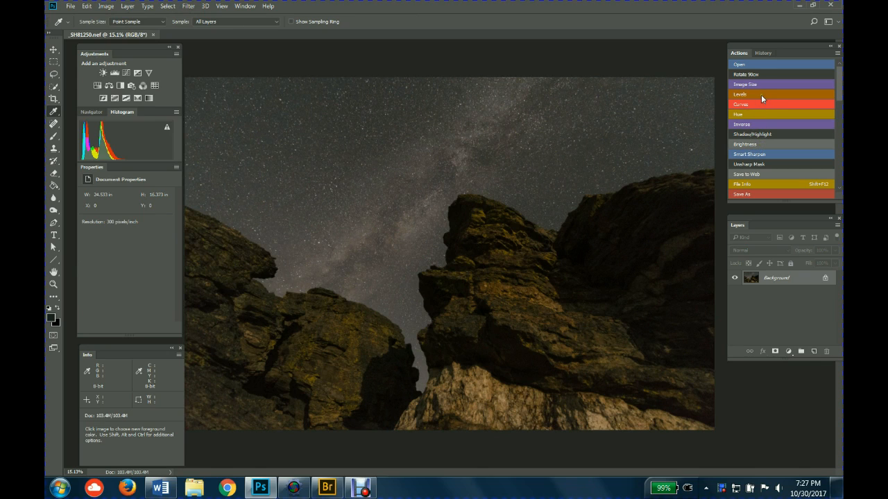
pyautogui.moveTo(680, 55)
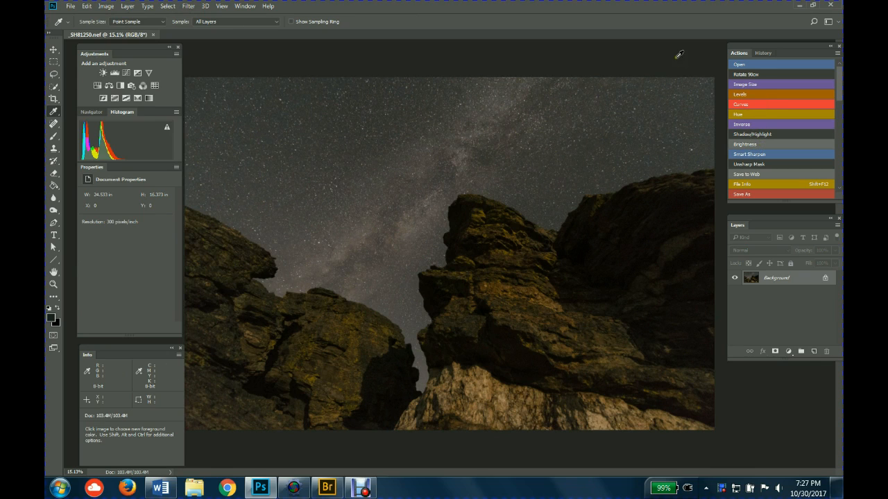
pyautogui.moveTo(688, 63)
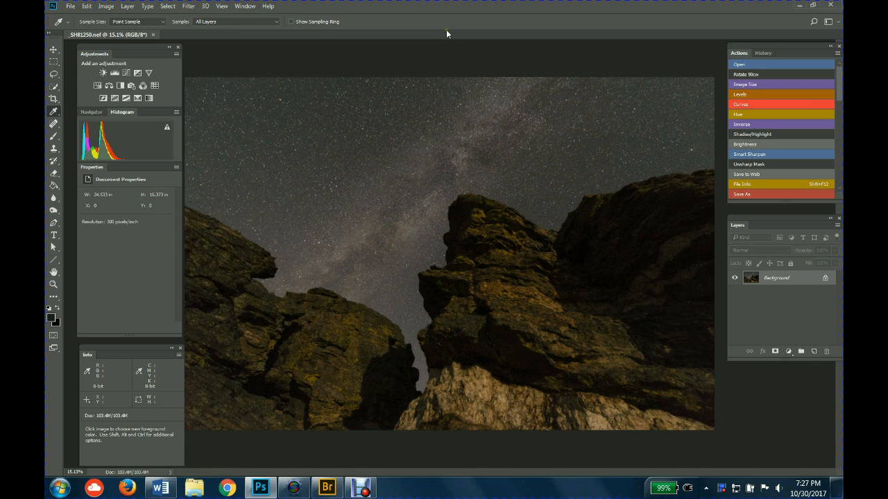
pyautogui.moveTo(742, 221)
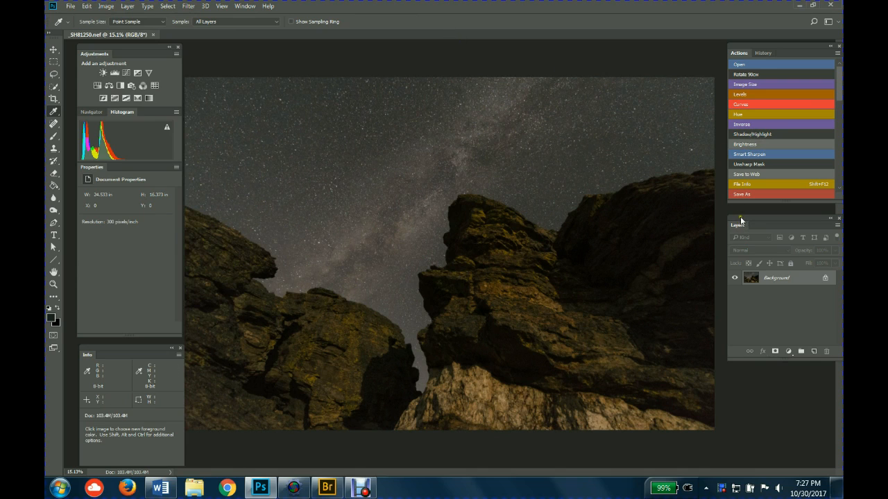
pyautogui.moveTo(741, 228)
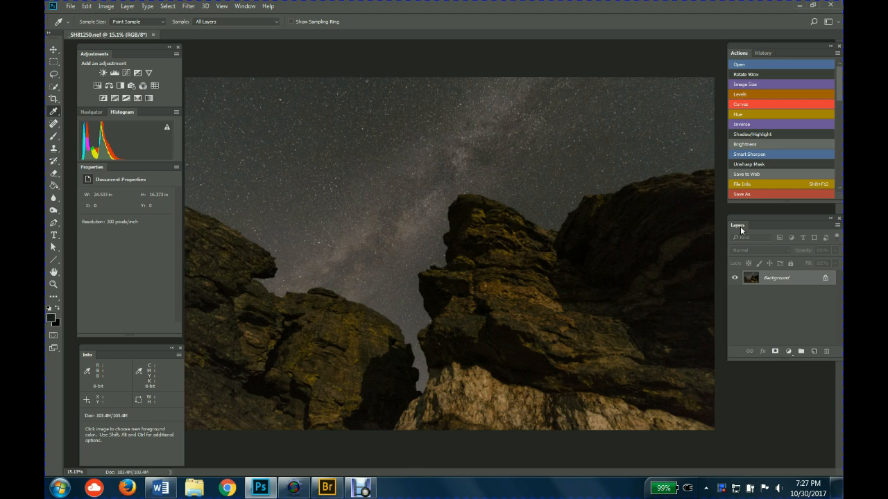
pyautogui.moveTo(741, 227)
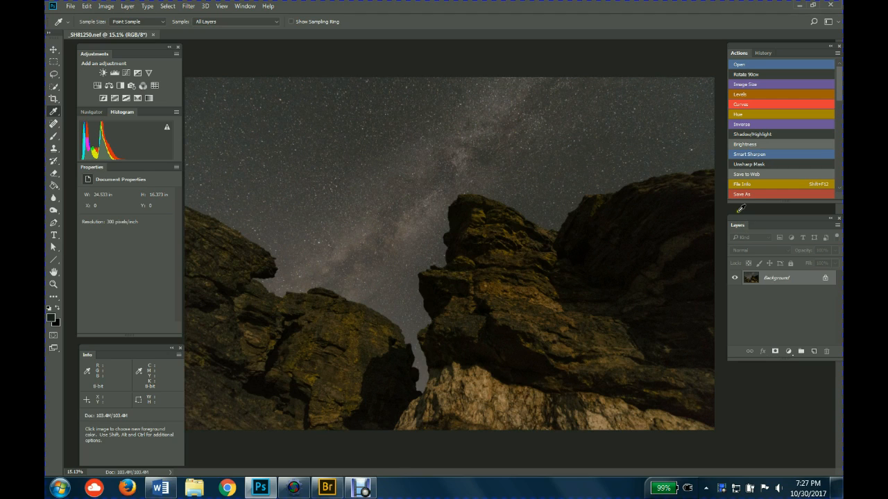
pyautogui.moveTo(383, 39)
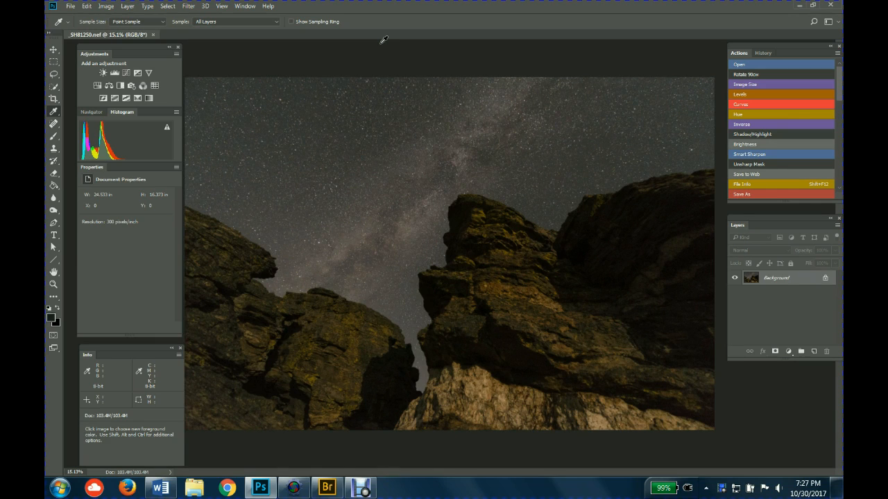
pyautogui.moveTo(385, 50)
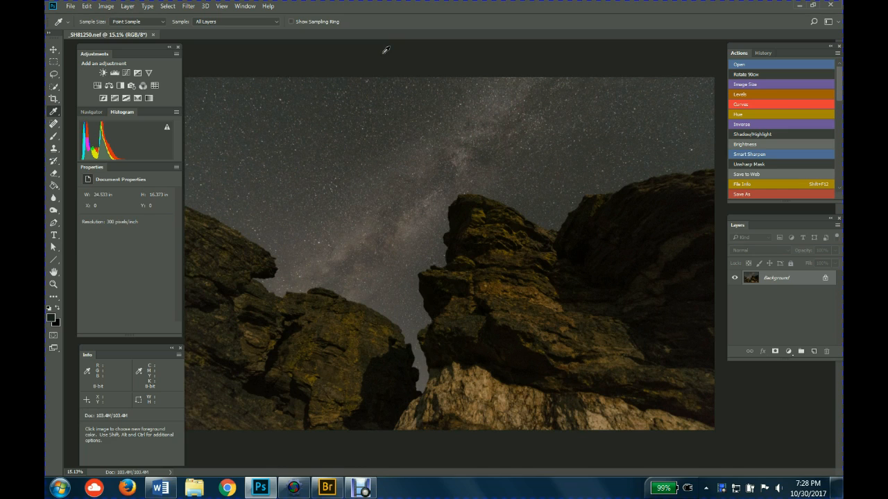
pyautogui.moveTo(405, 48)
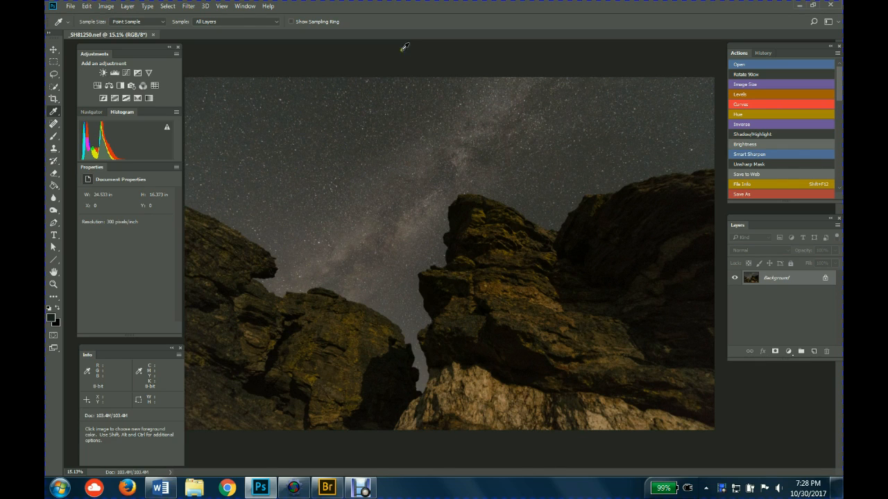
pyautogui.moveTo(387, 33)
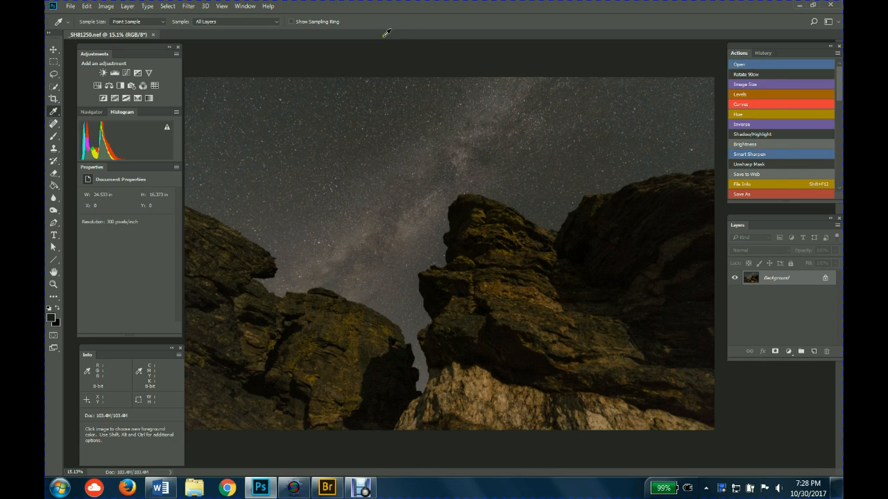
pyautogui.moveTo(383, 35)
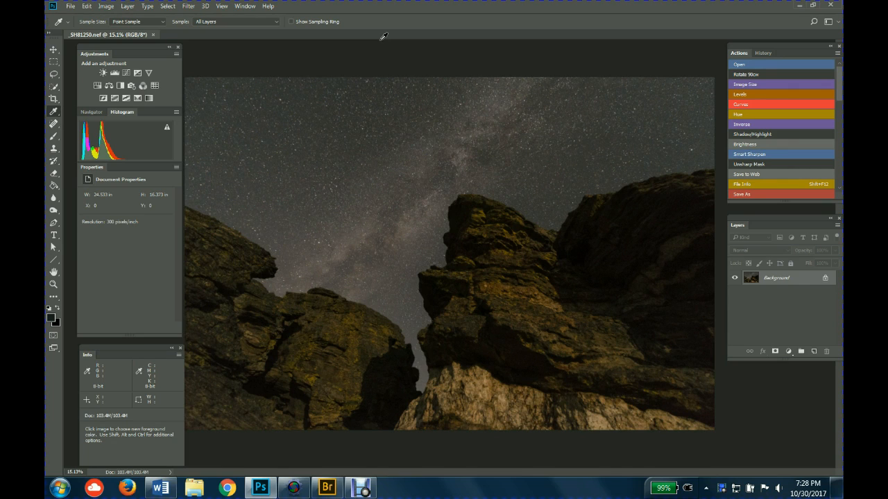
pyautogui.moveTo(526, 56)
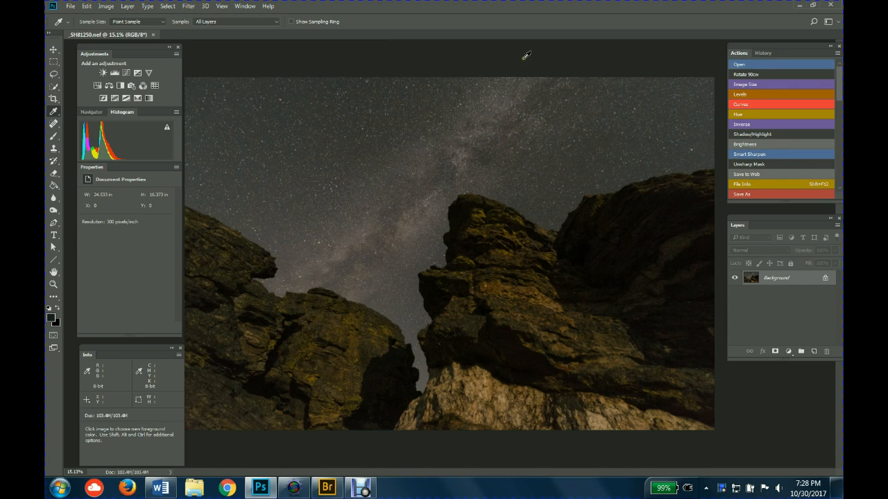
pyautogui.moveTo(111, 61)
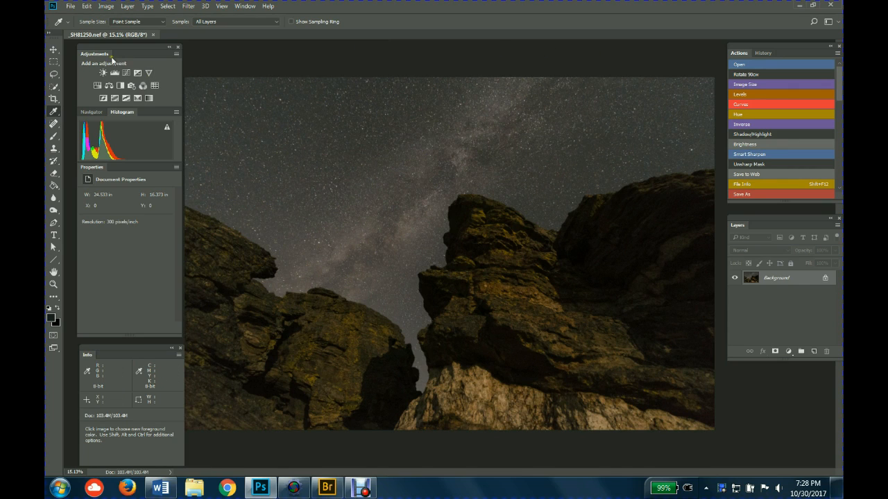
pyautogui.moveTo(111, 116)
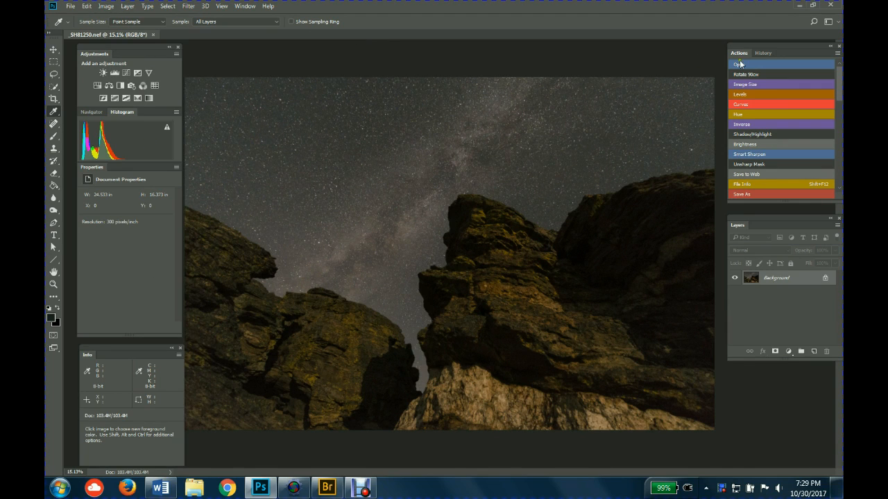
pyautogui.moveTo(750, 58)
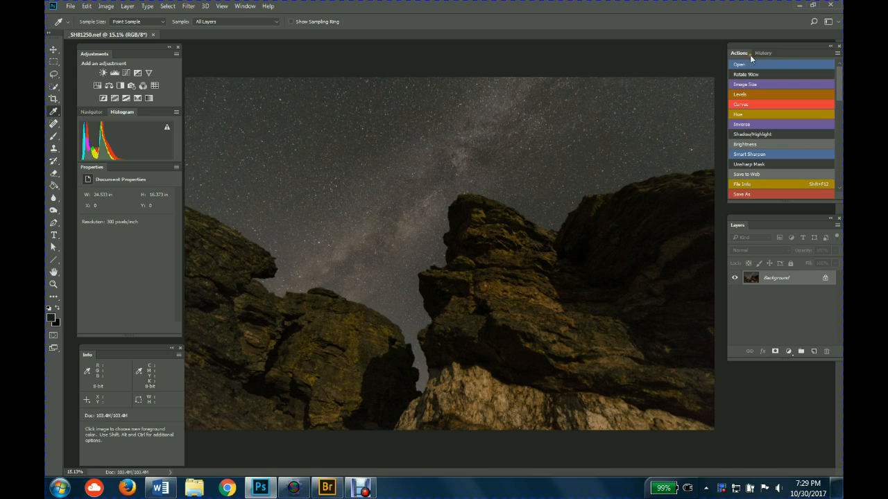
pyautogui.moveTo(795, 57)
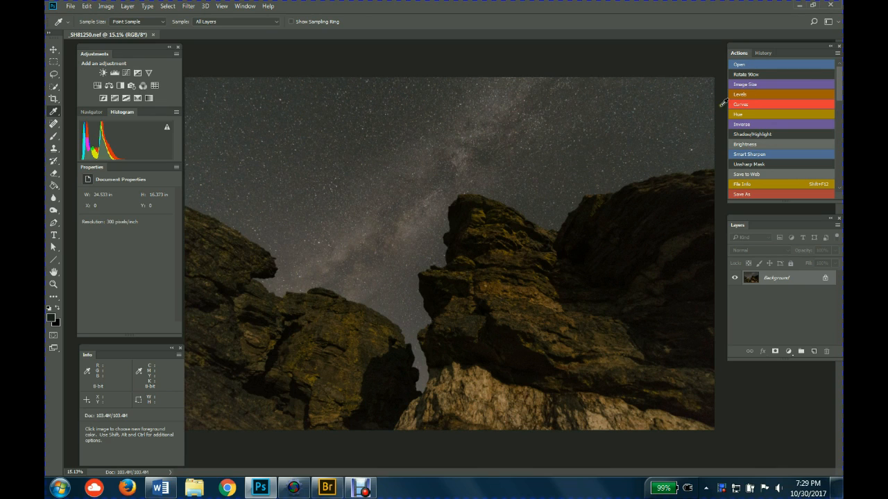
pyautogui.click(105, 5)
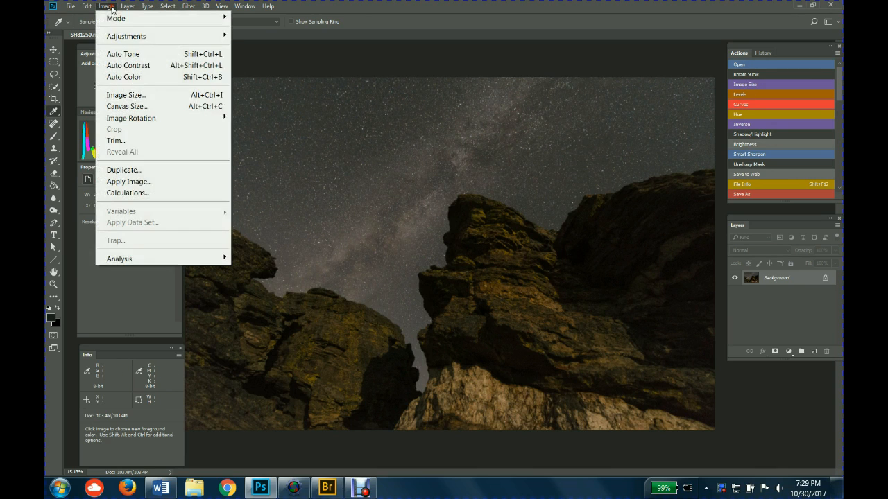
pyautogui.moveTo(126, 36)
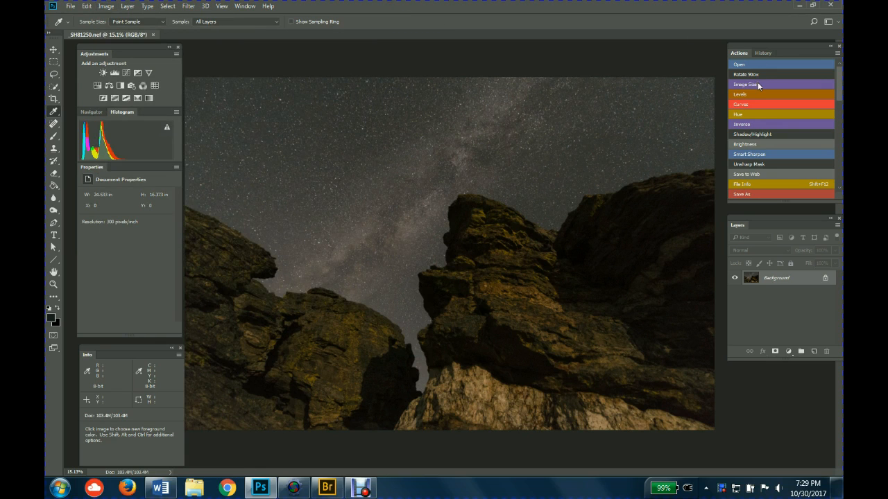
pyautogui.moveTo(752, 113)
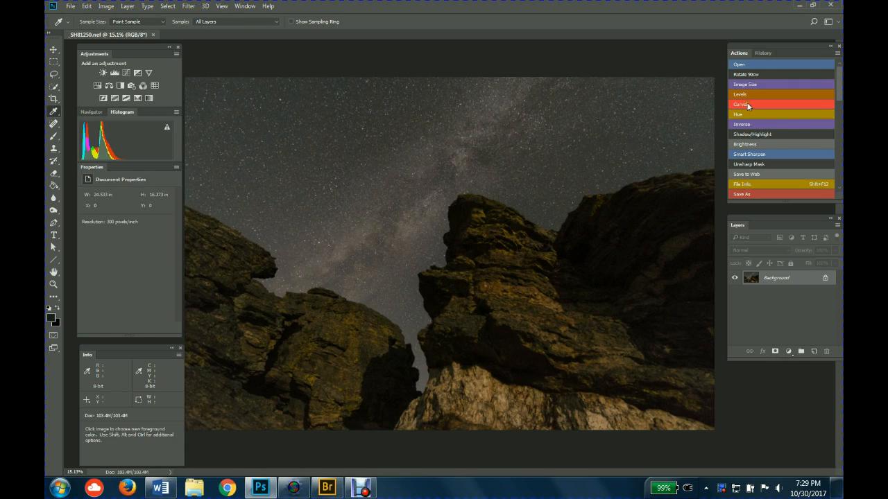
pyautogui.moveTo(745, 84)
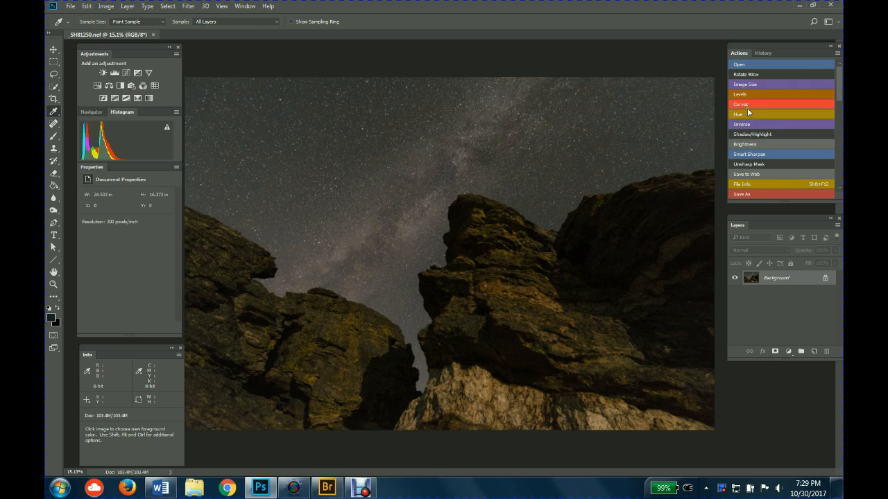
pyautogui.moveTo(749, 138)
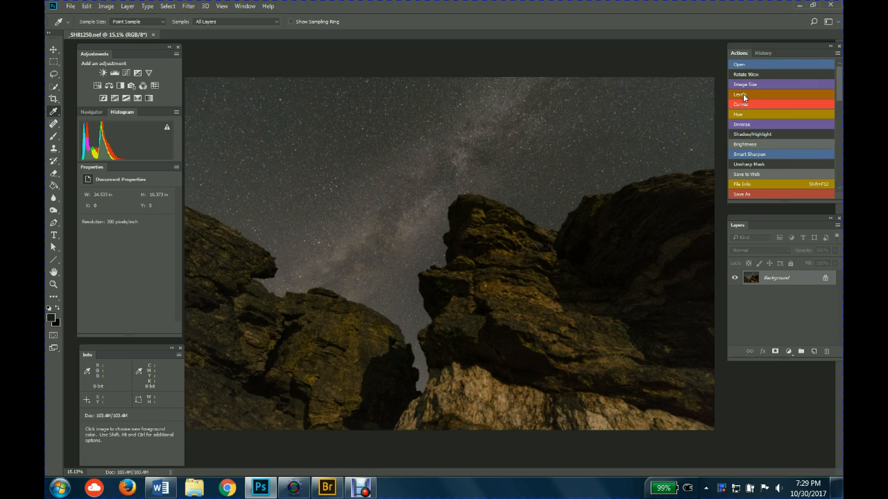
pyautogui.moveTo(752, 113)
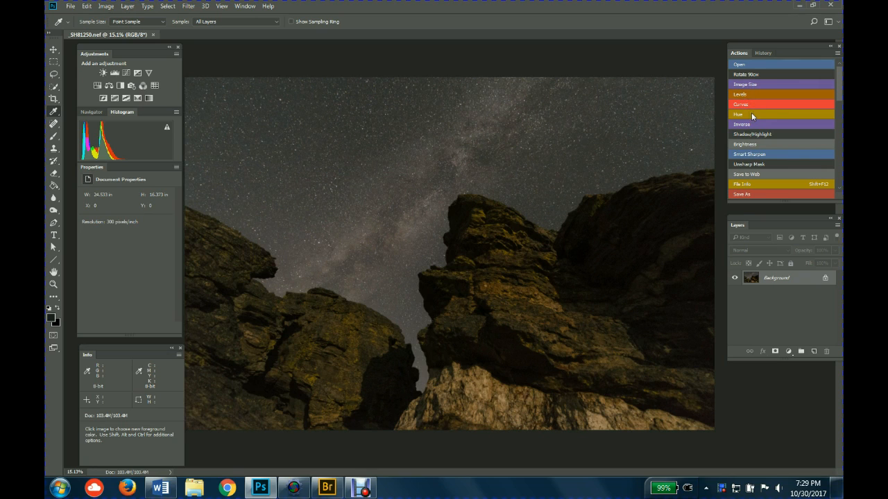
pyautogui.moveTo(756, 129)
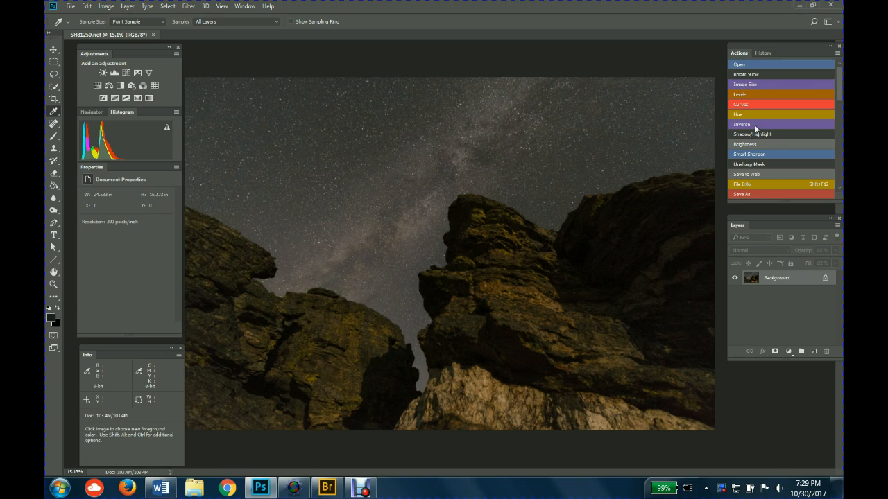
pyautogui.moveTo(760, 122)
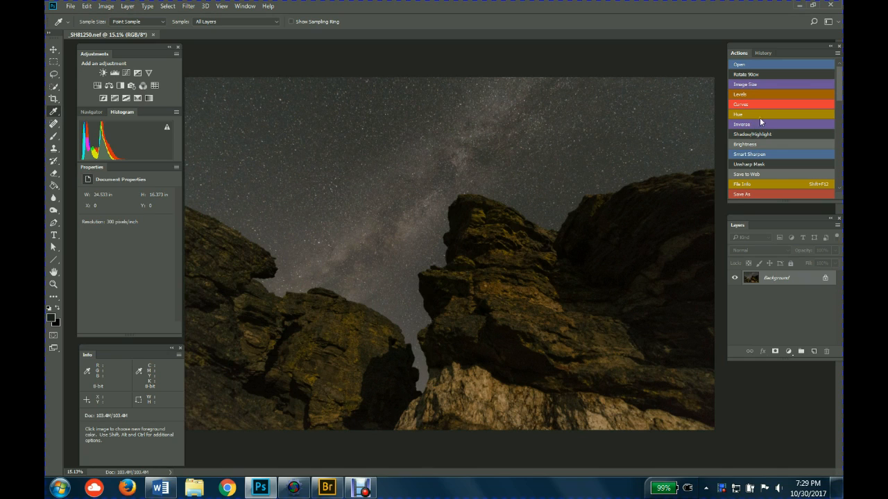
pyautogui.moveTo(763, 149)
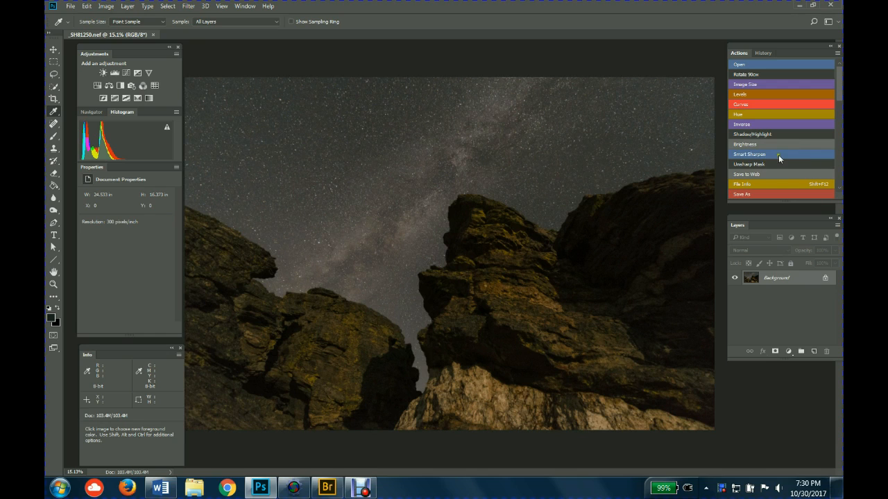
pyautogui.moveTo(756, 186)
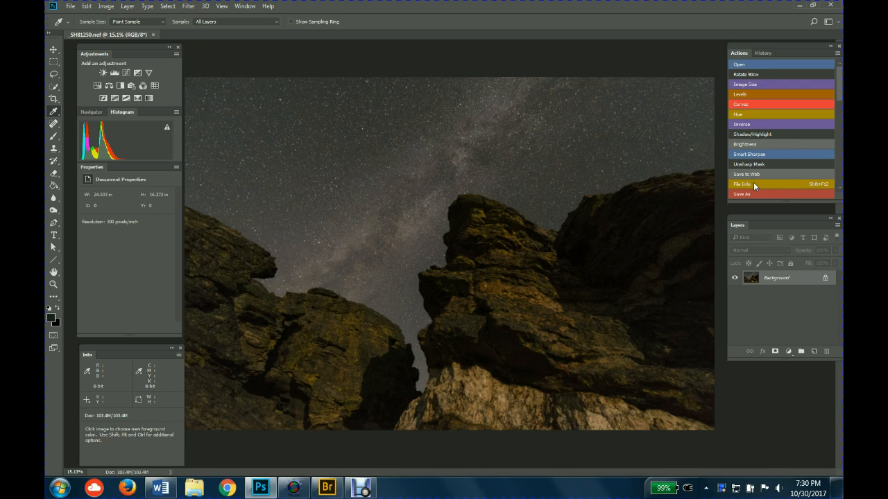
pyautogui.click(741, 104)
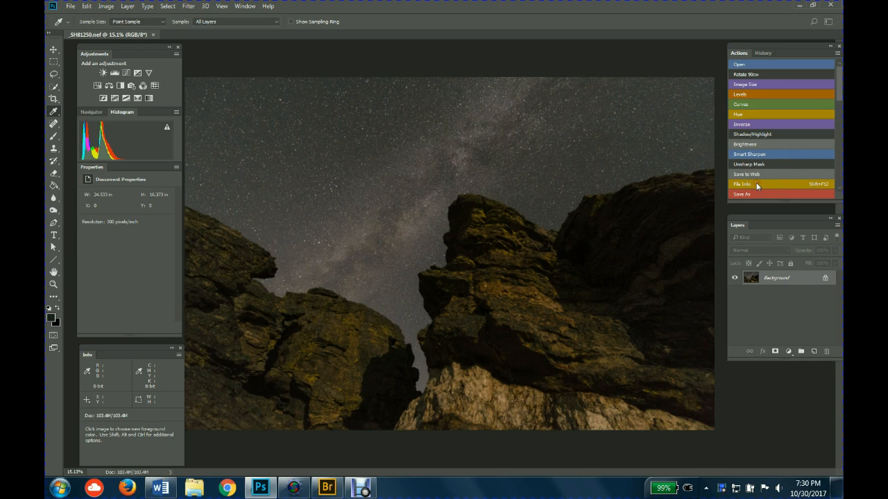
pyautogui.click(741, 183)
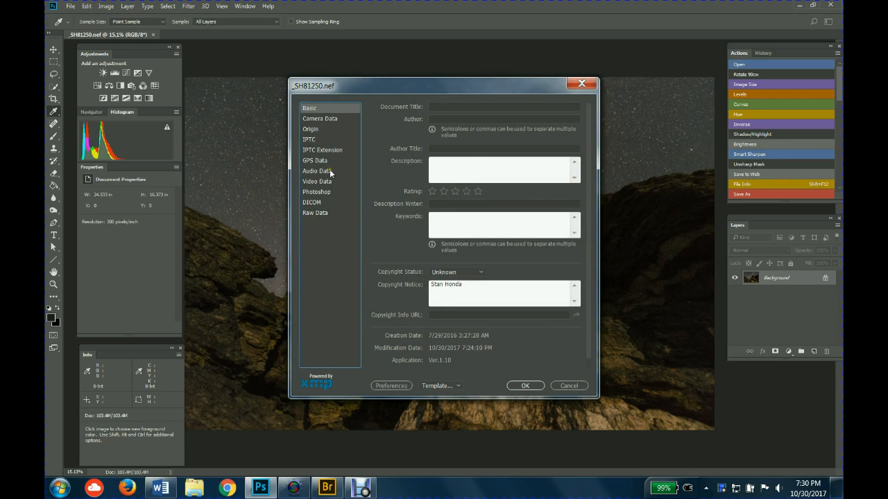
pyautogui.moveTo(311, 203)
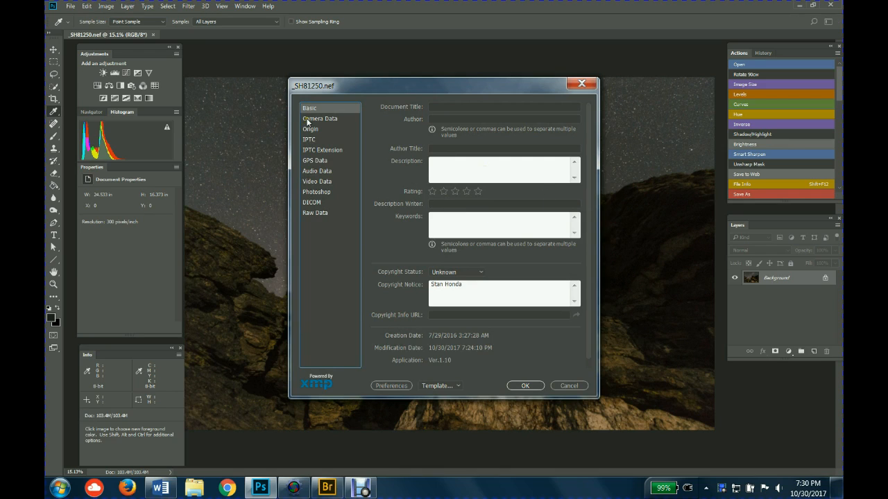
pyautogui.click(502, 170)
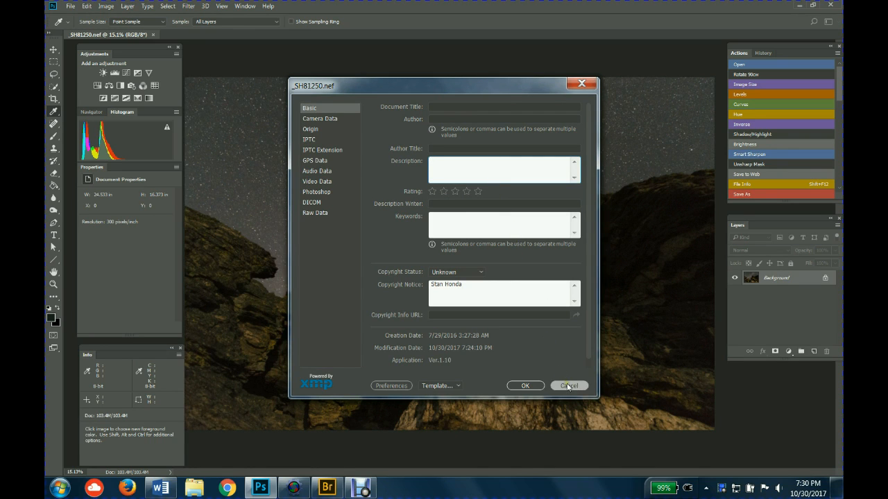
pyautogui.click(568, 385)
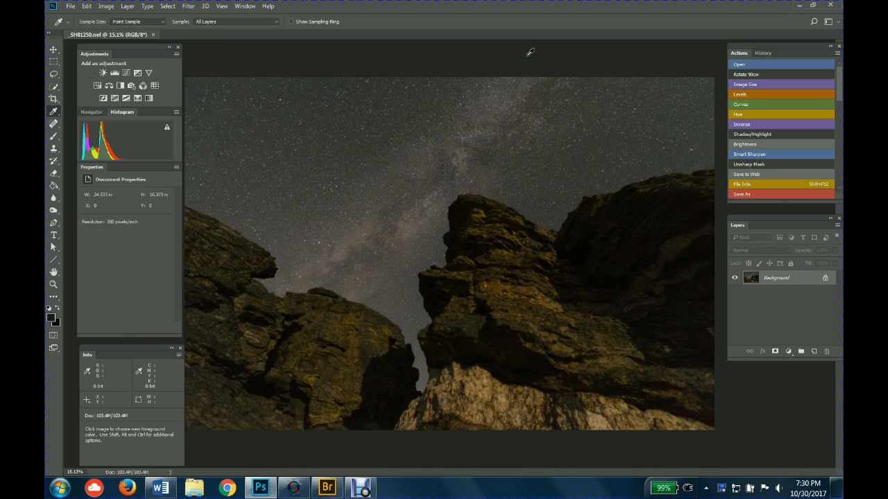